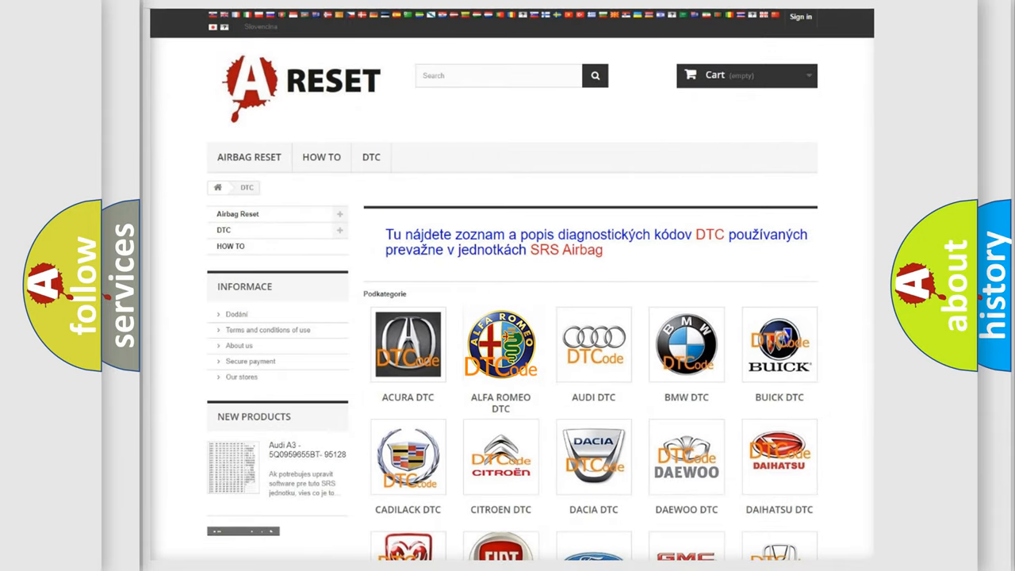
# Browse the Alfa Romeo airbag DTC code list from top to bottom and back
pyautogui.click(501, 344)
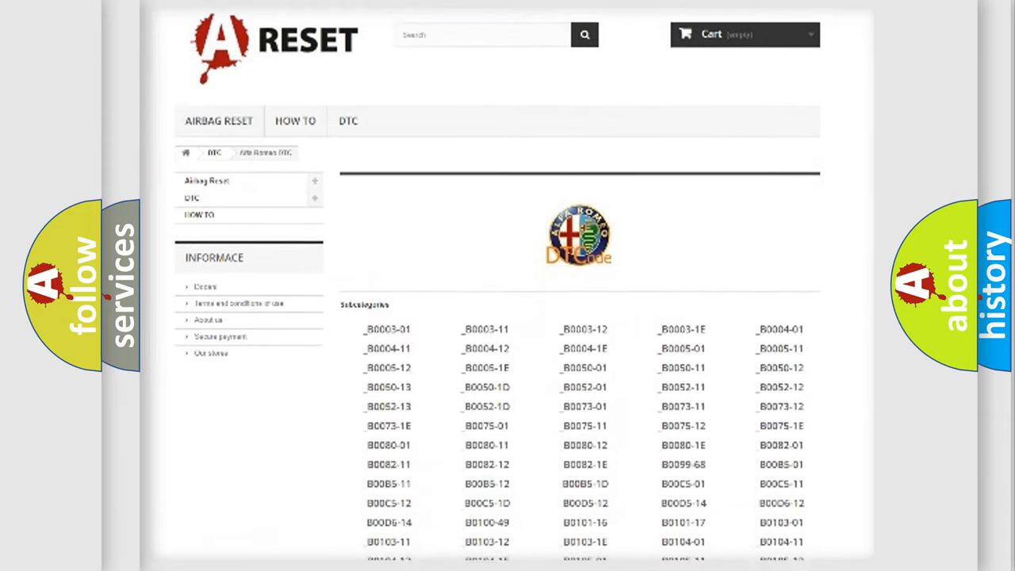
pyautogui.scroll(-3)
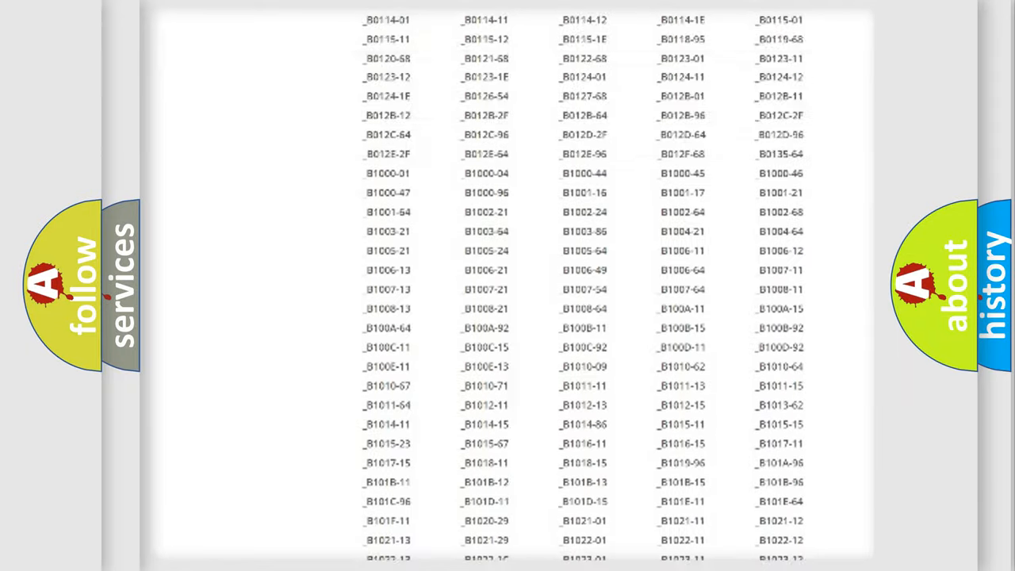
pyautogui.scroll(3)
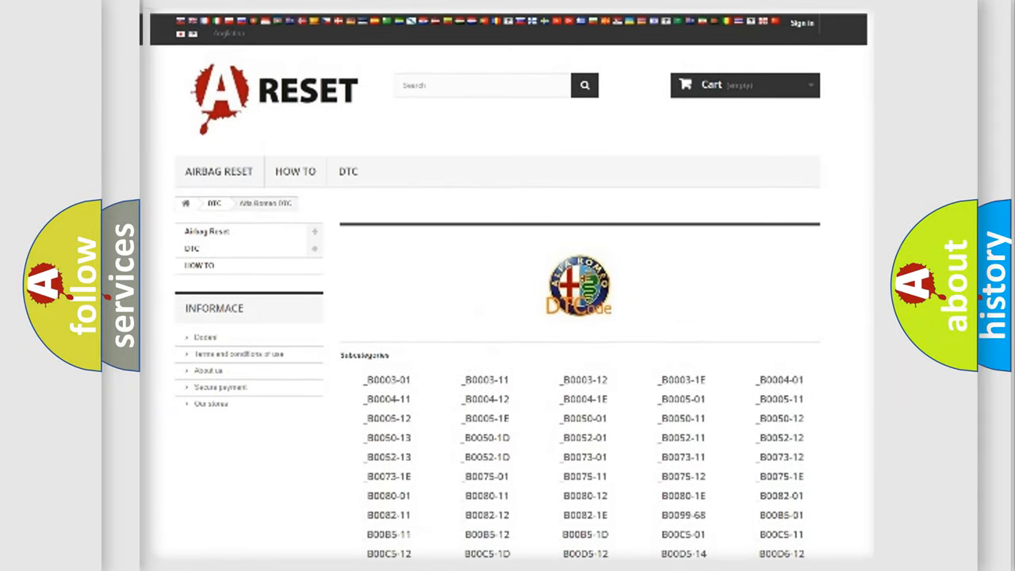